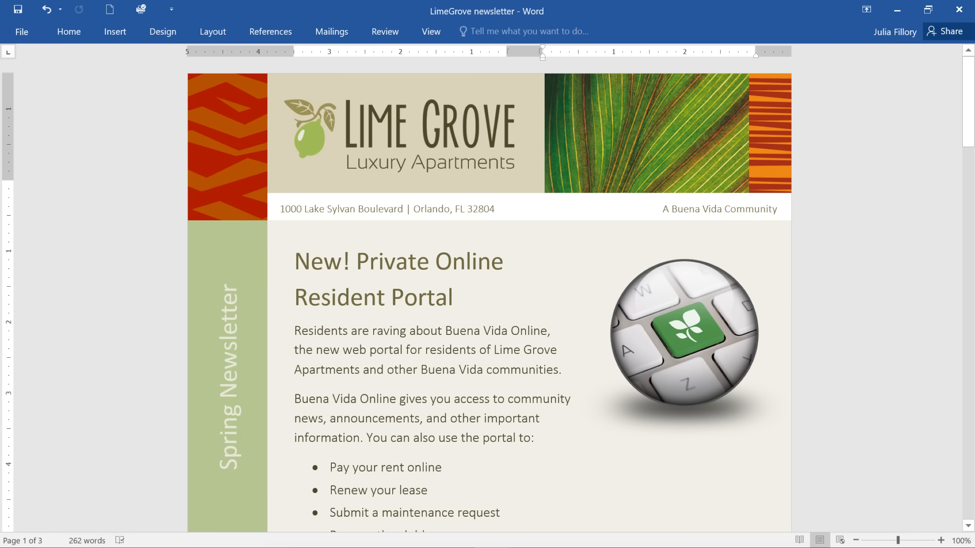
# Step: Bring up Word's start screen with the Recent list and template gallery
pyautogui.click(22, 31)
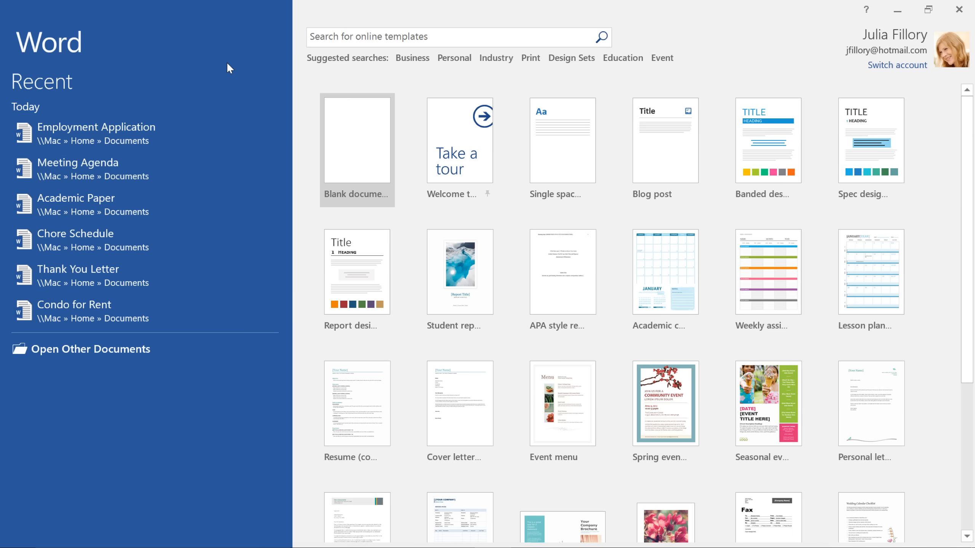
pyautogui.moveTo(326, 135)
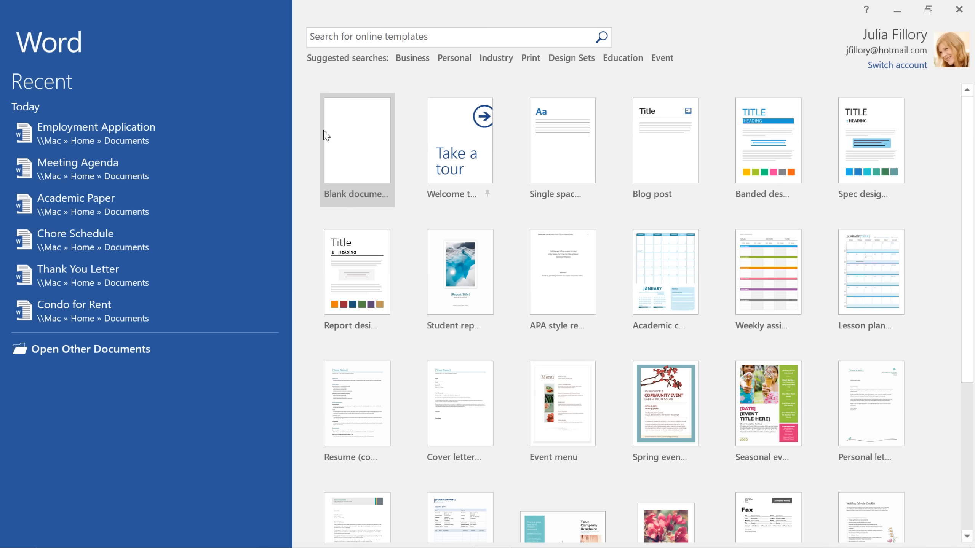
pyautogui.moveTo(359, 157)
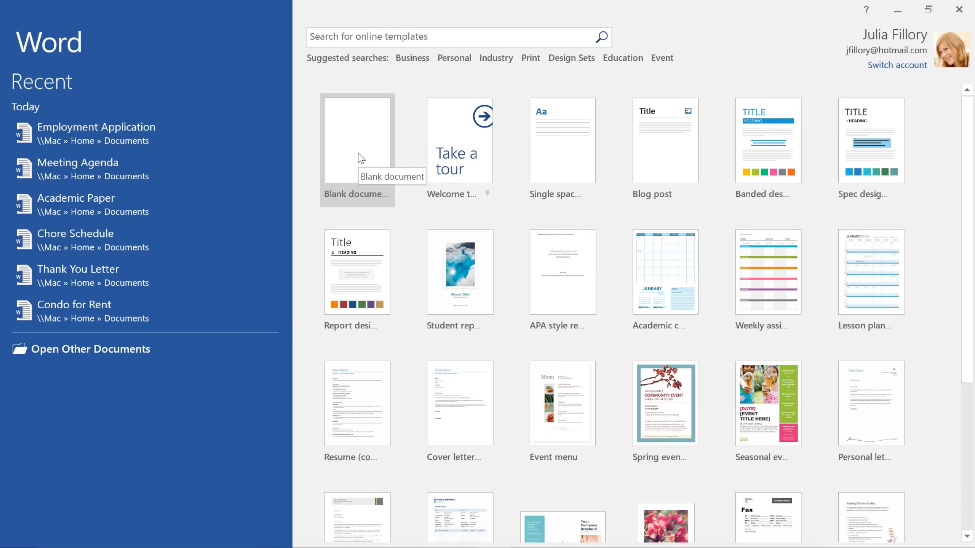
# Step: Create a new blank document, glance at the Design commands and return to Home
pyautogui.click(356, 139)
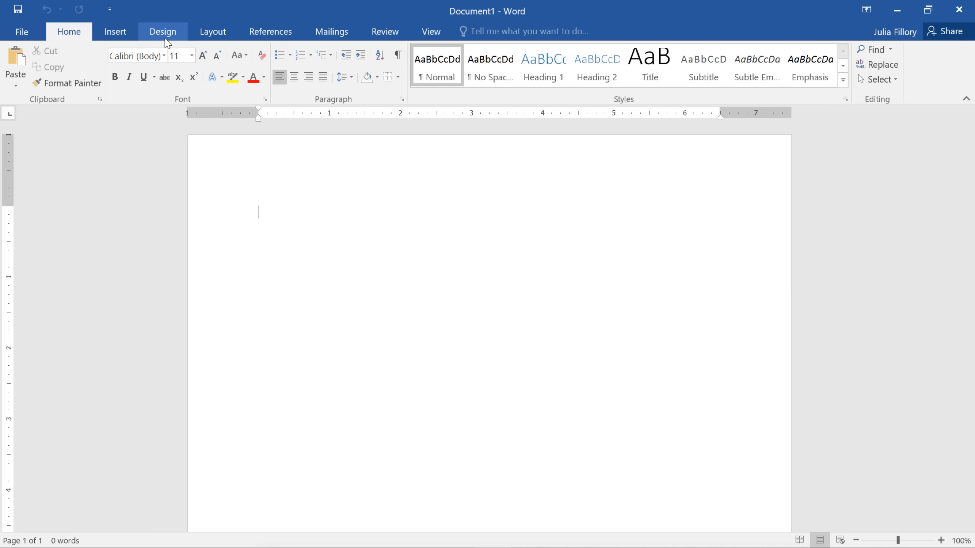
pyautogui.click(163, 31)
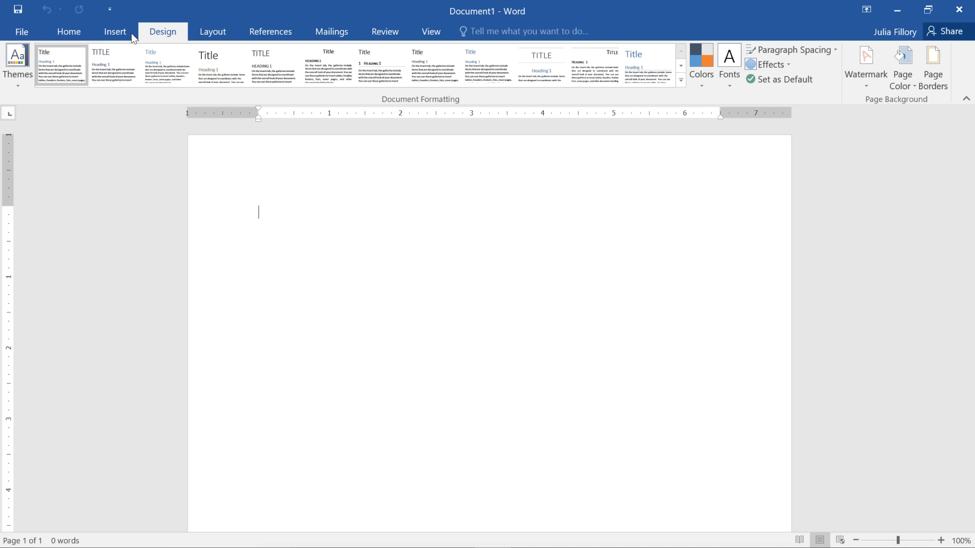
pyautogui.click(69, 32)
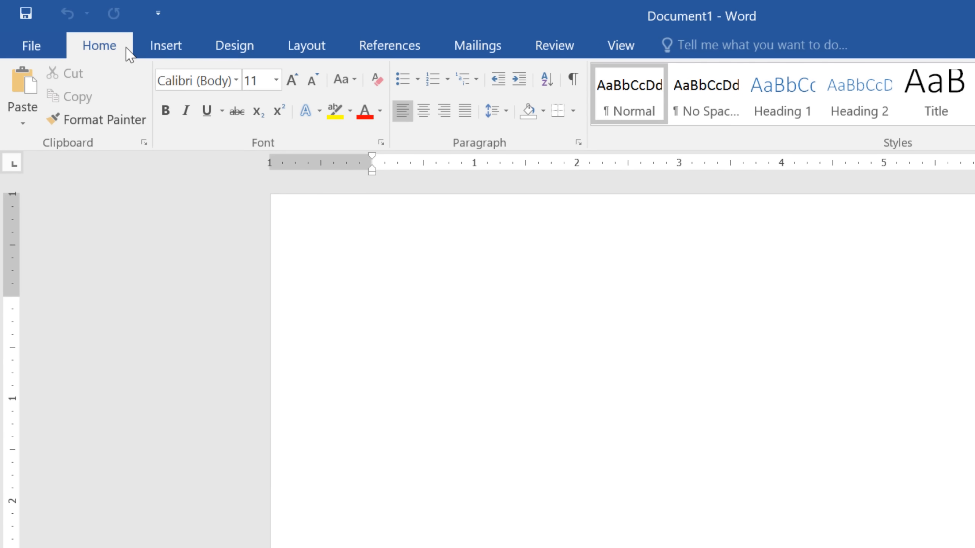
# Step: Bring up the Font dialog showing the default body font, Regular style, size 11
pyautogui.click(372, 305)
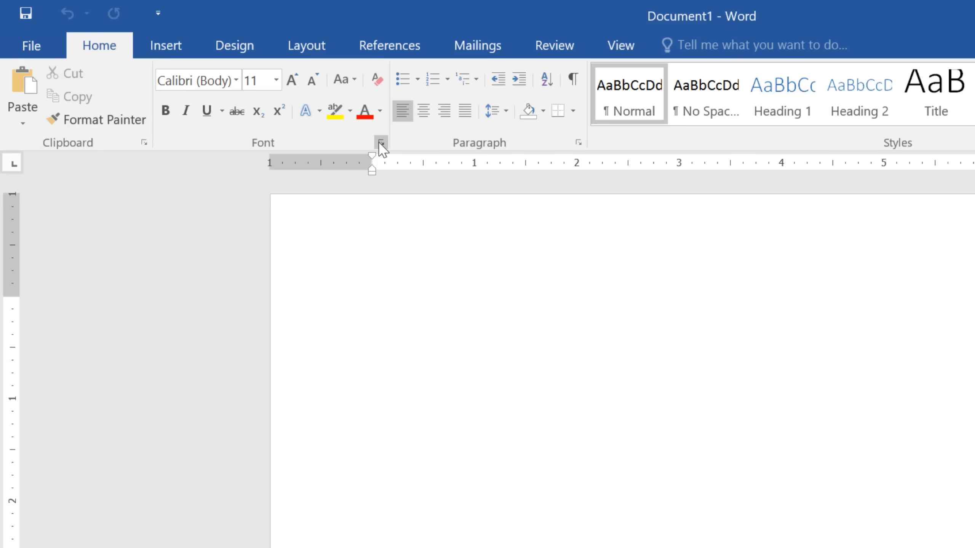
pyautogui.click(381, 142)
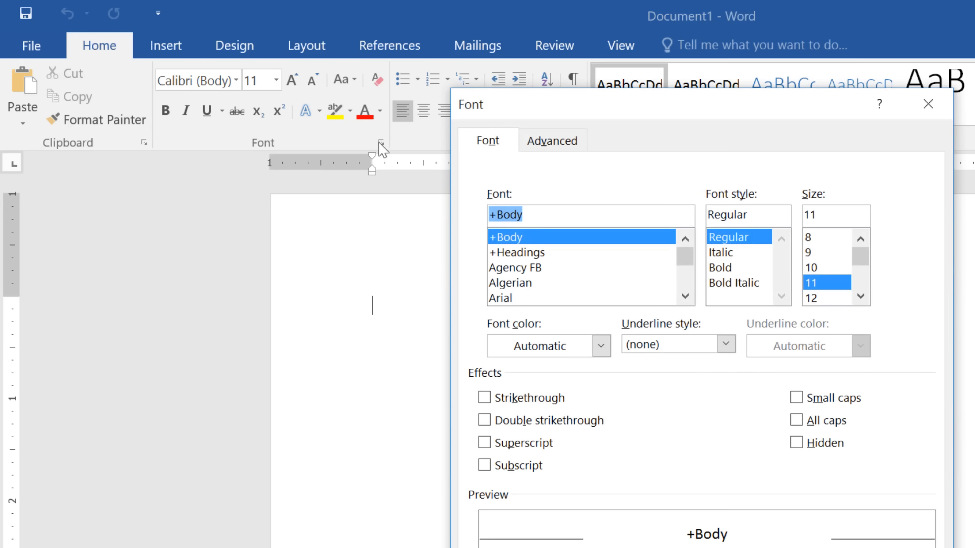
pyautogui.moveTo(552, 140)
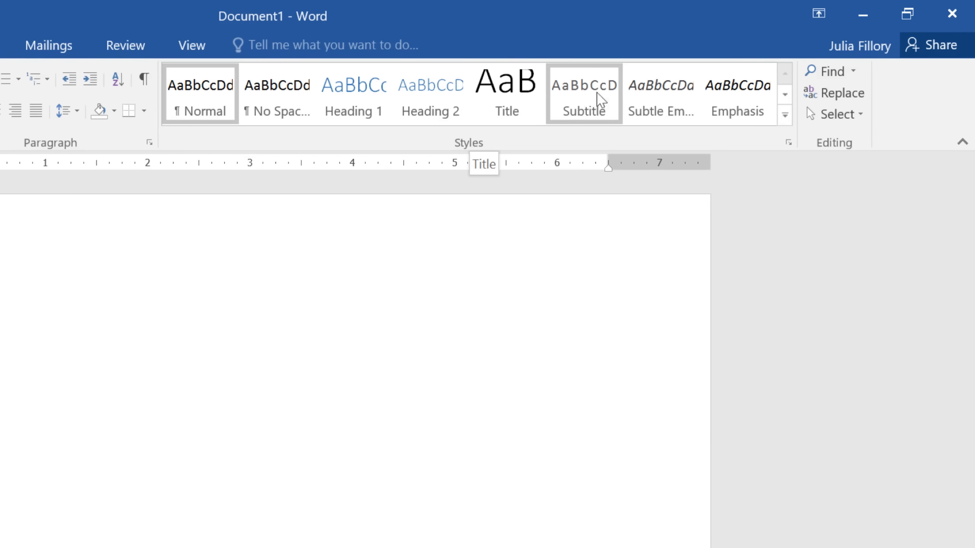
pyautogui.moveTo(818, 13)
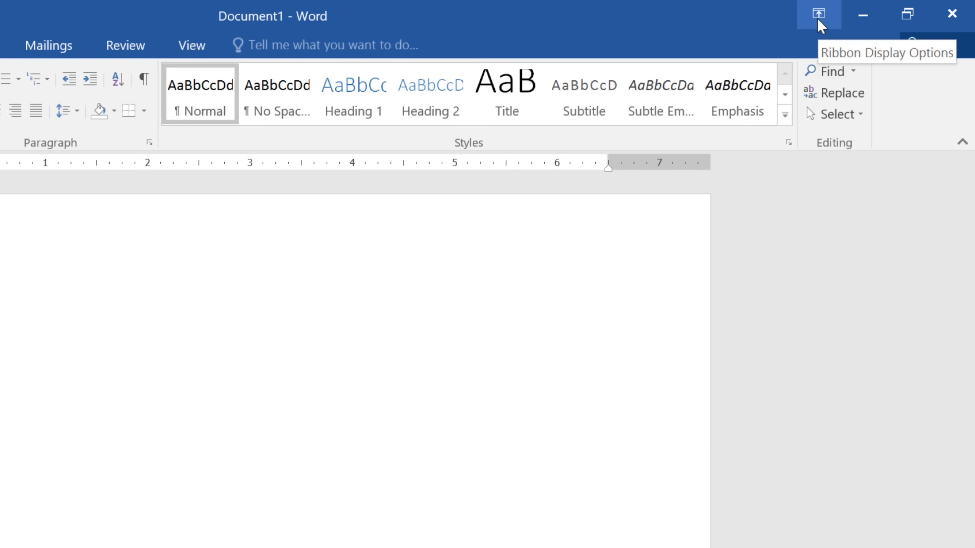
# Step: Set the ribbon to Show Tabs only, then view and dismiss the signed-in account details
pyautogui.click(818, 14)
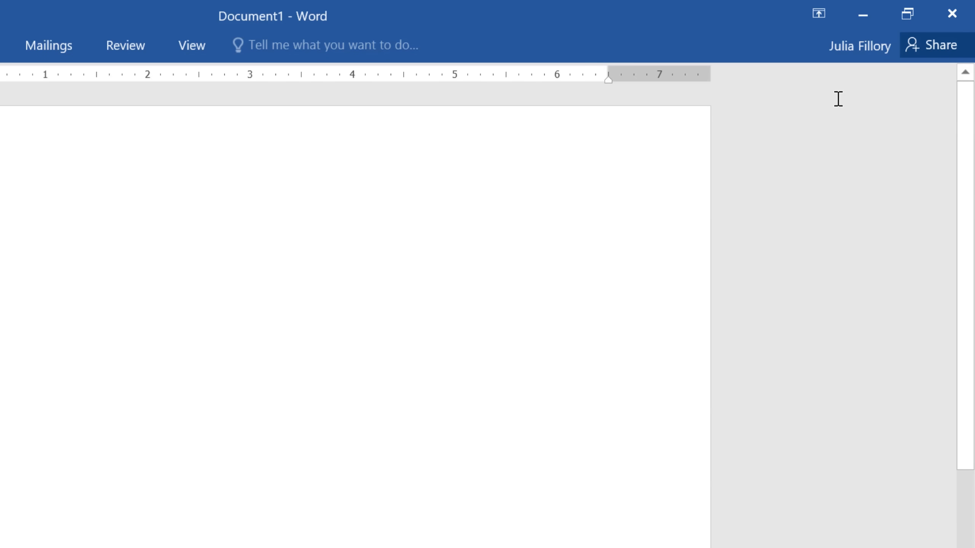
pyautogui.moveTo(859, 46)
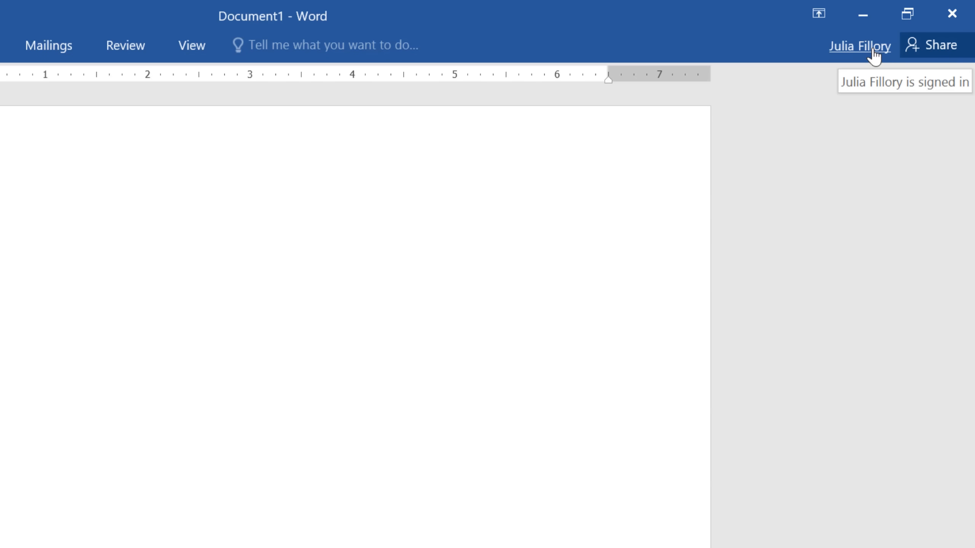
pyautogui.click(859, 44)
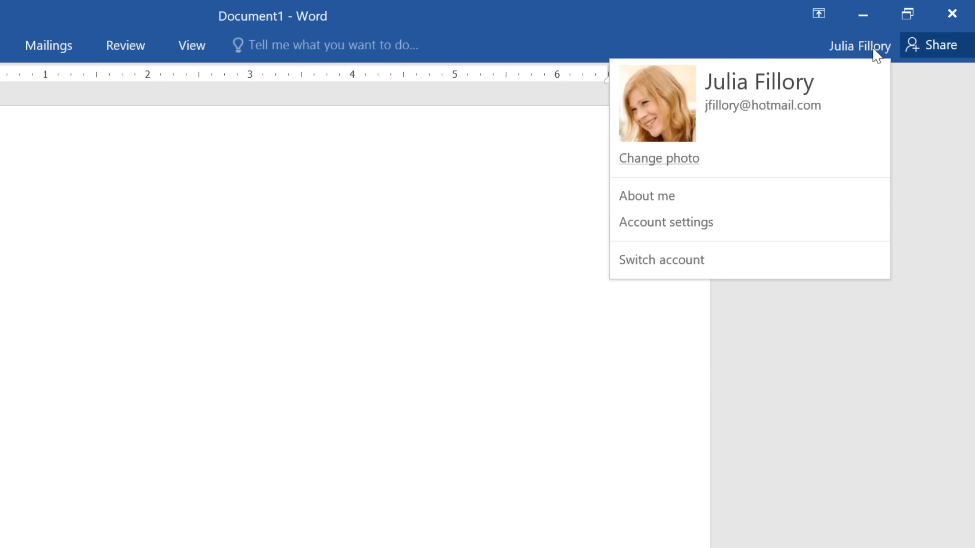
pyautogui.click(860, 44)
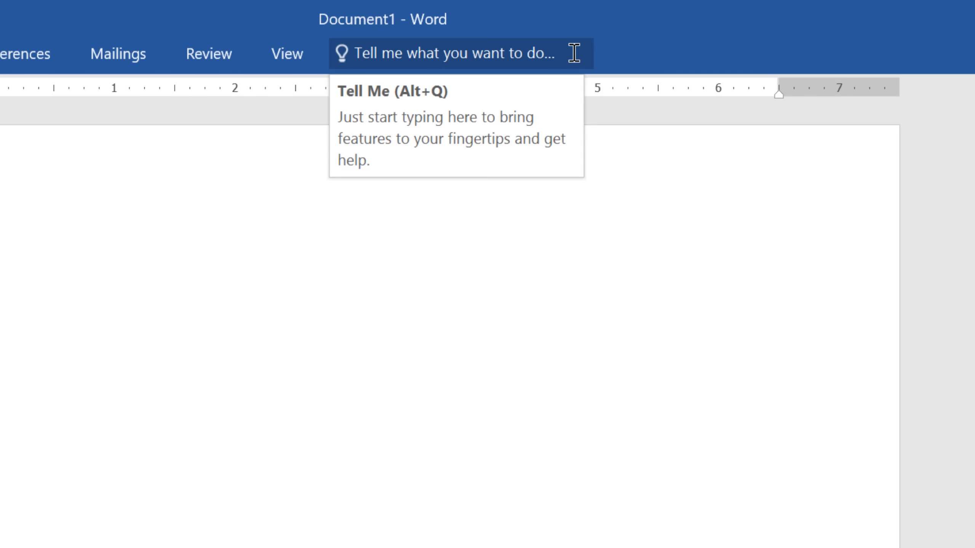
# Step: Search Tell Me for 'add' and 'page number' to get matching command suggestions
pyautogui.click(453, 53)
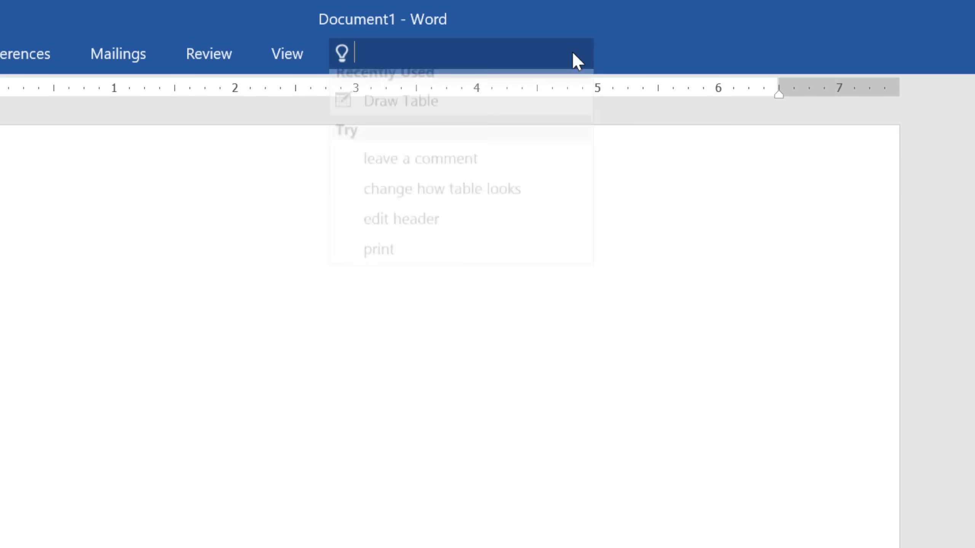
pyautogui.write('add')
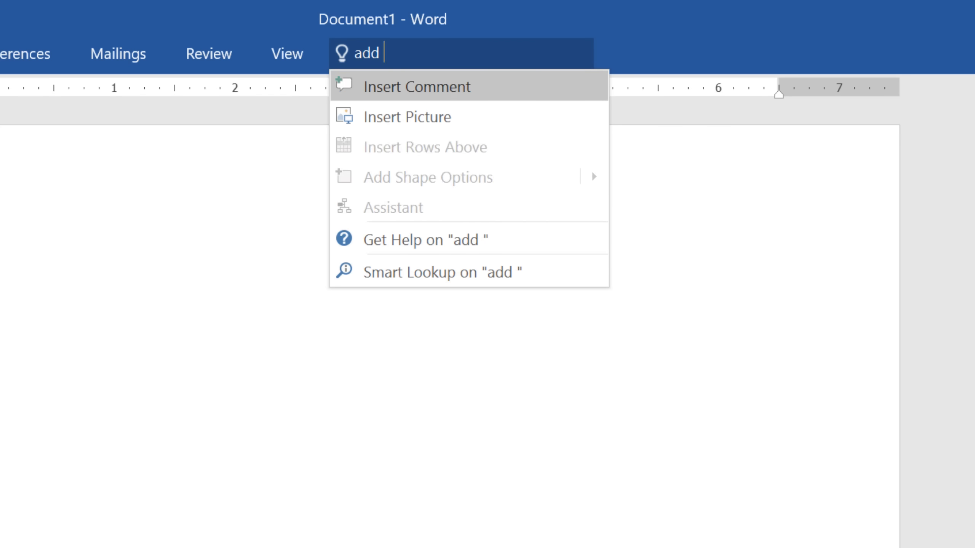
pyautogui.write('page number')
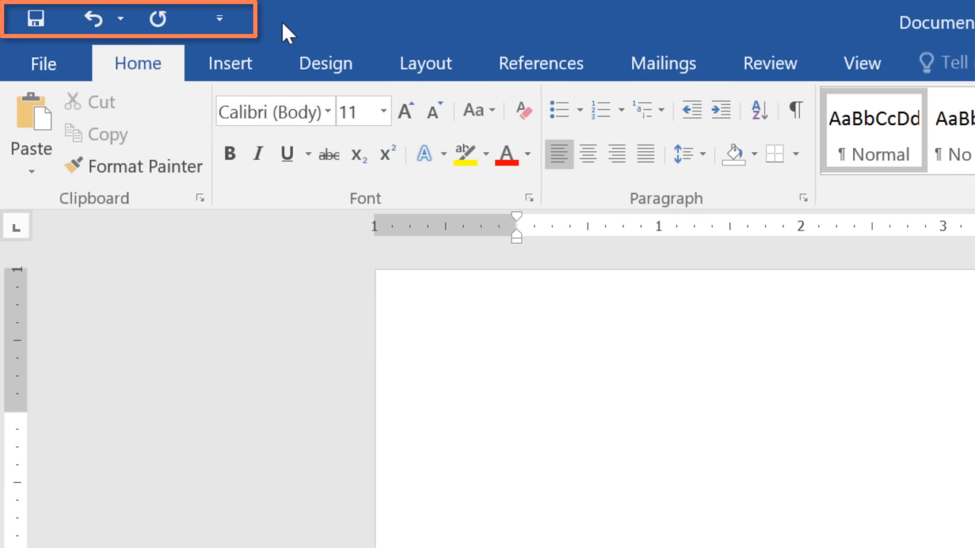
# Step: Add the New command to the Quick Access Toolbar from its customize list
pyautogui.click(516, 426)
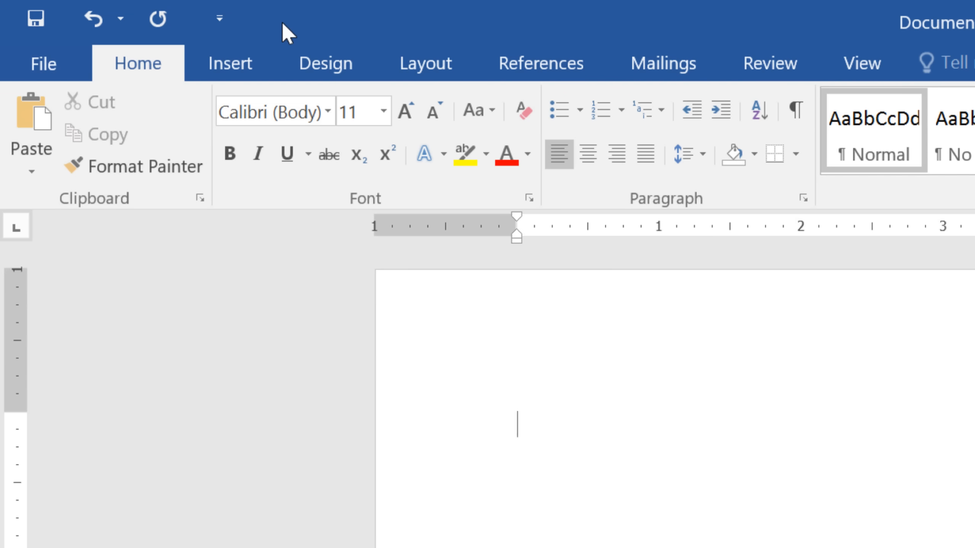
pyautogui.moveTo(219, 19)
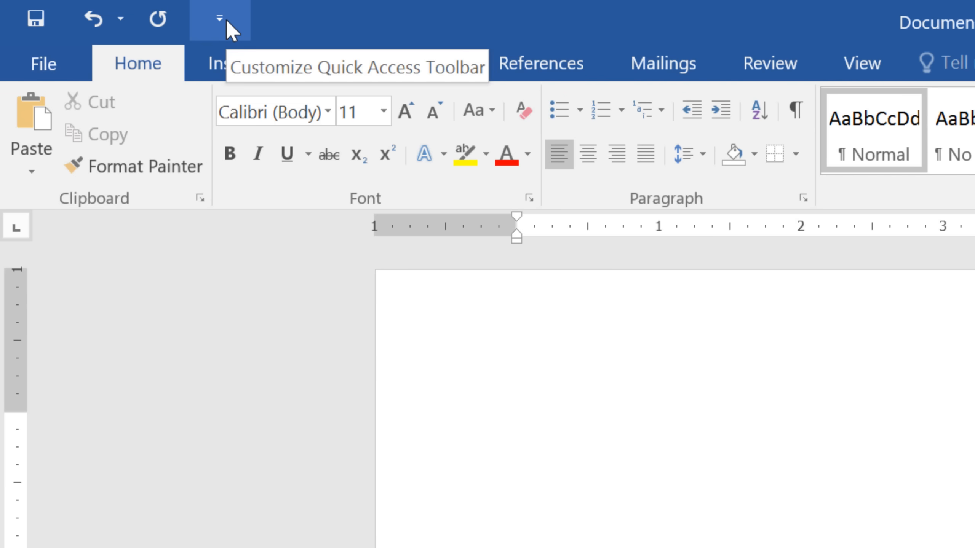
pyautogui.click(218, 19)
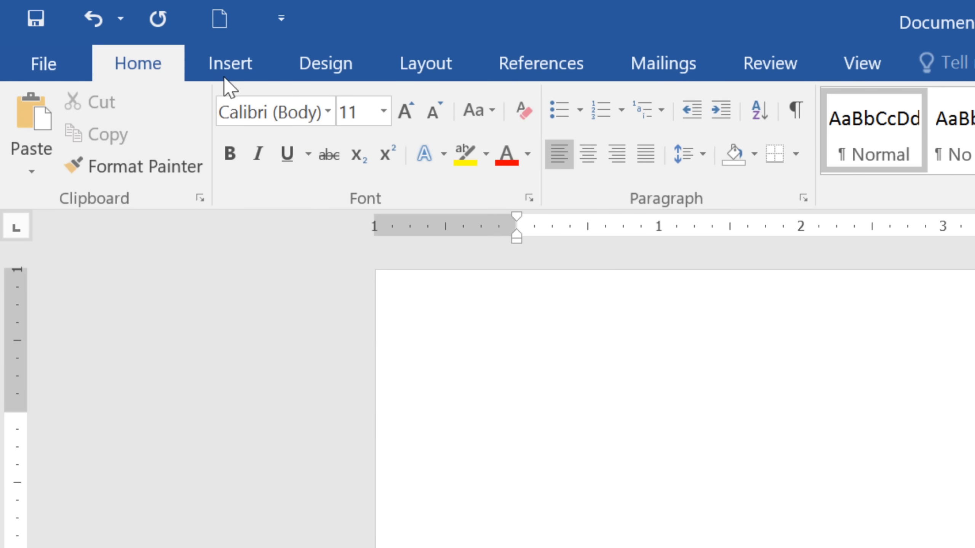
pyautogui.click(280, 18)
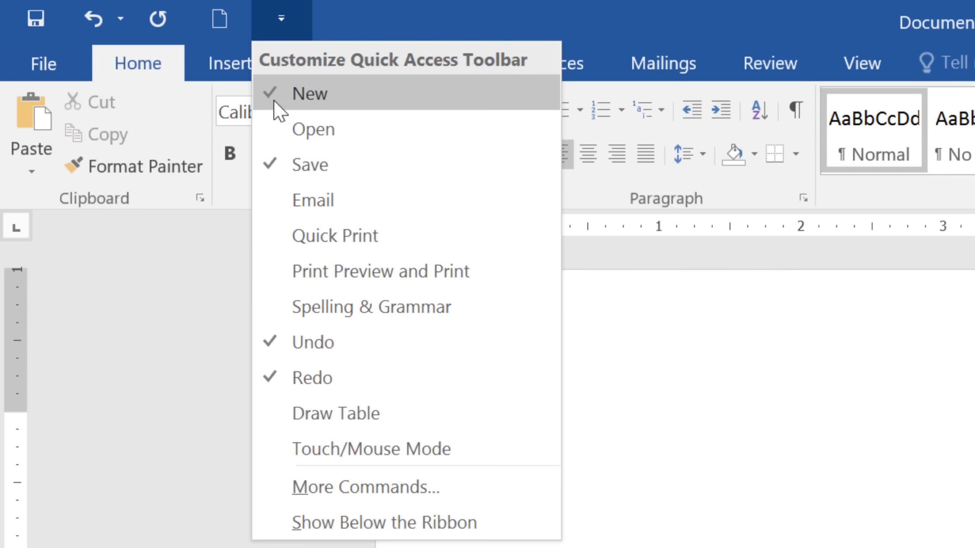
pyautogui.click(334, 236)
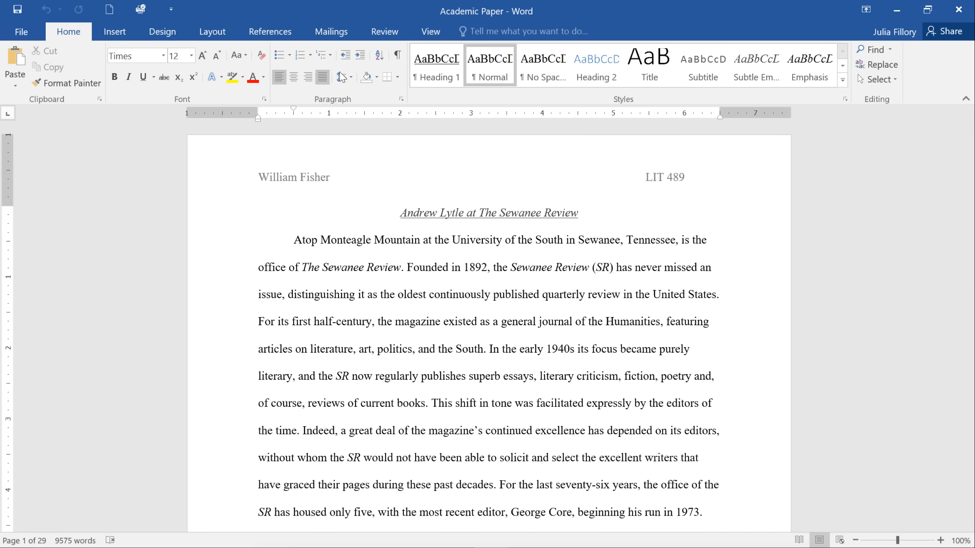
# Step: In the View settings, hide the Ruler and then show it again on the academic paper
pyautogui.click(430, 31)
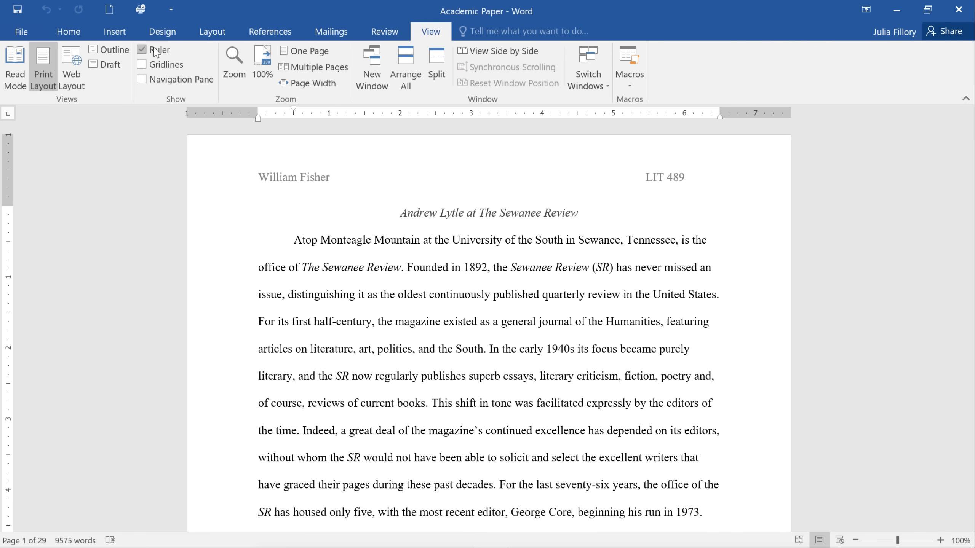
pyautogui.click(143, 49)
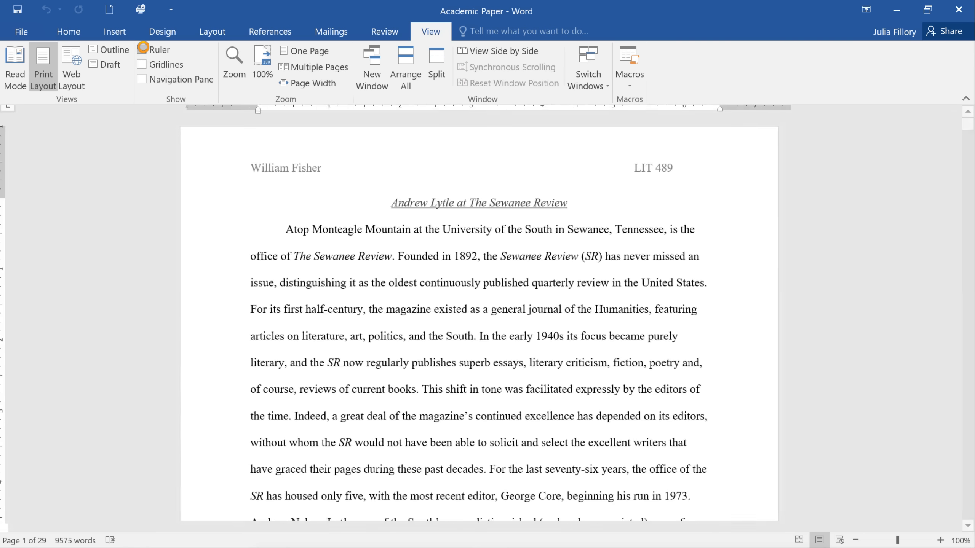
pyautogui.click(143, 49)
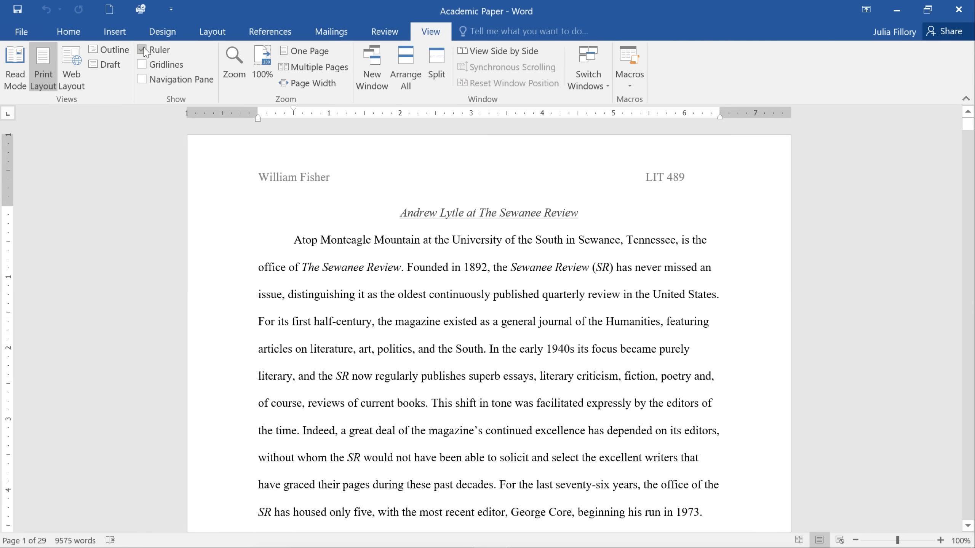
pyautogui.click(144, 49)
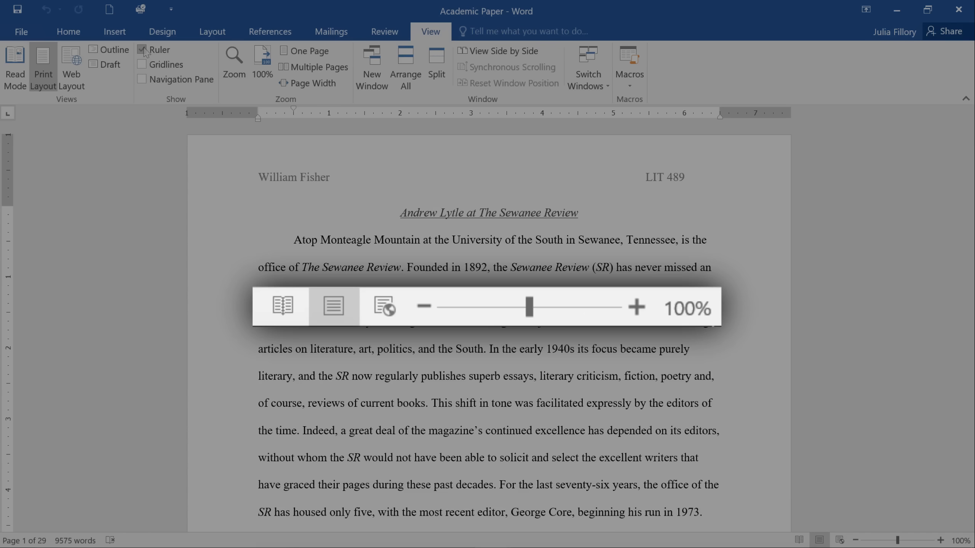
pyautogui.click(686, 435)
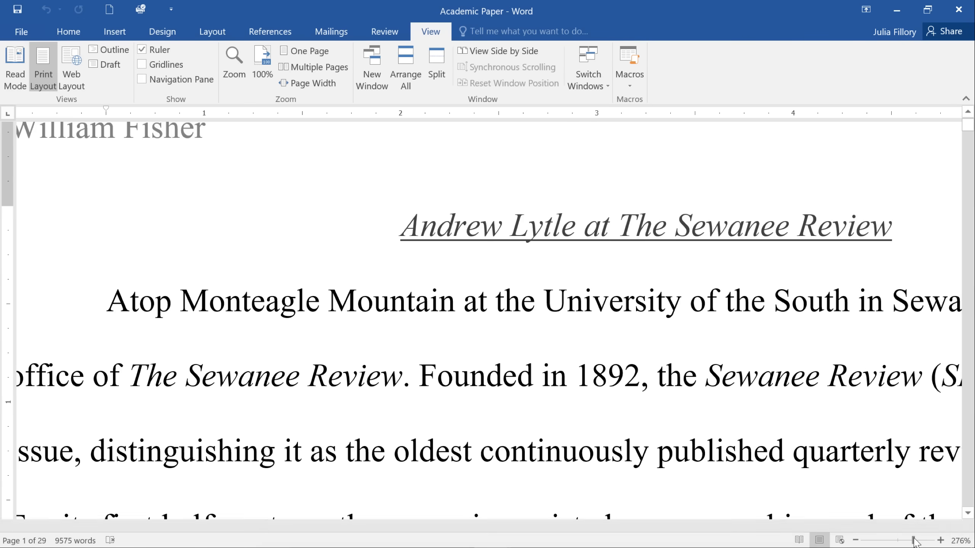
pyautogui.moveTo(913, 540); pyautogui.dragTo(896, 539)
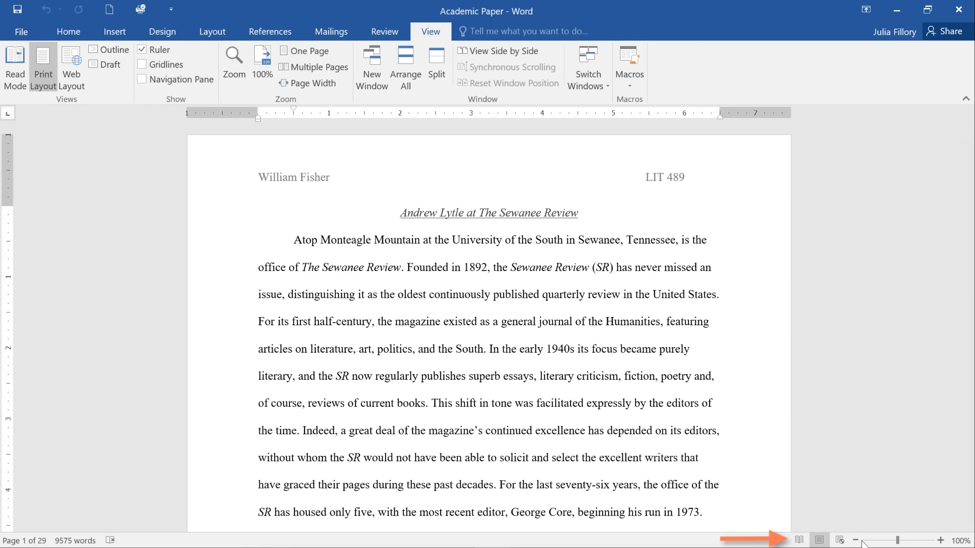
pyautogui.click(800, 540)
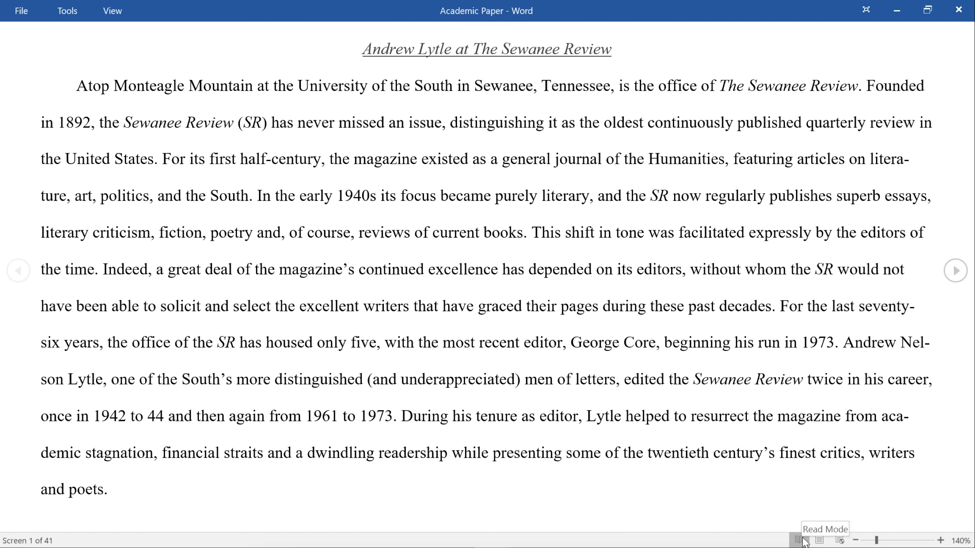
pyautogui.click(818, 539)
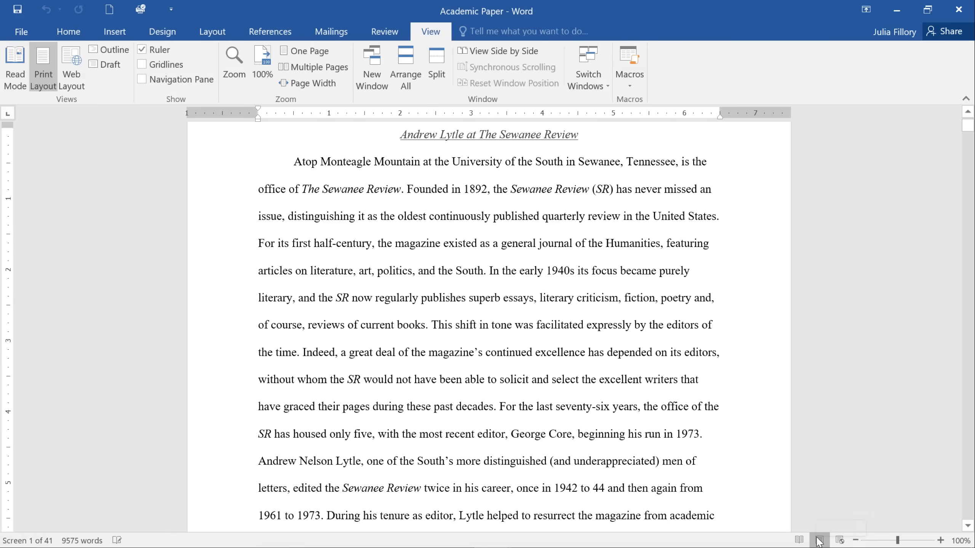
pyautogui.moveTo(819, 539)
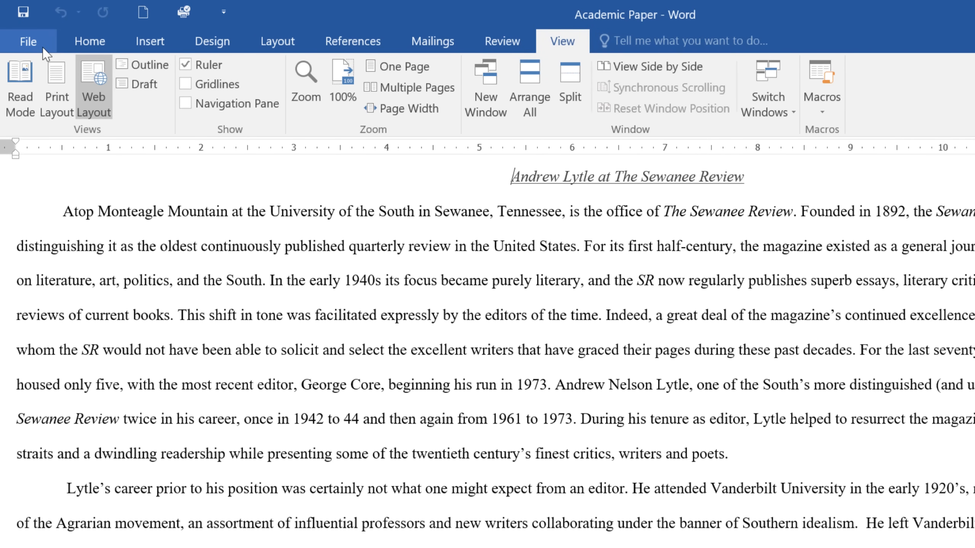
# Step: Preview the academic paper in Backstage Print, then return to the Web Layout document
pyautogui.click(27, 41)
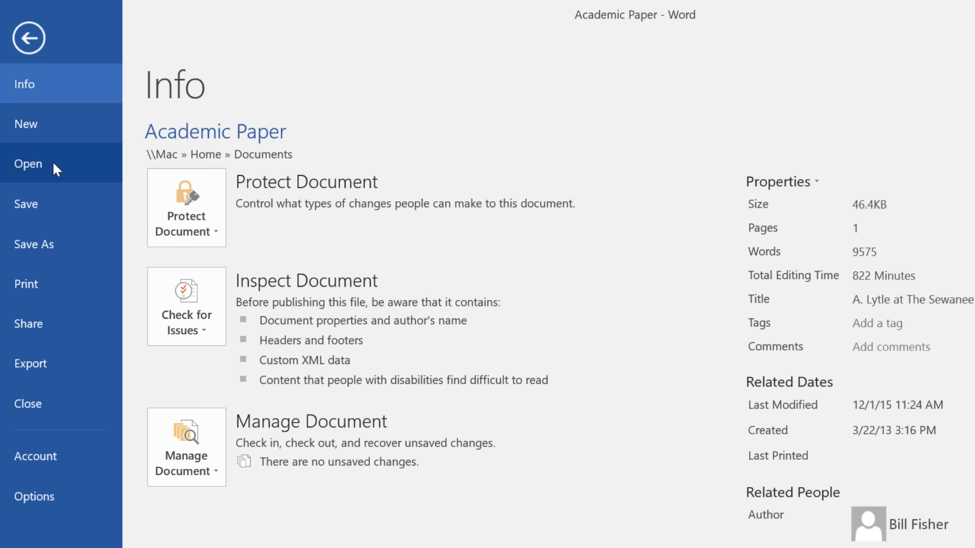
pyautogui.moveTo(49, 286)
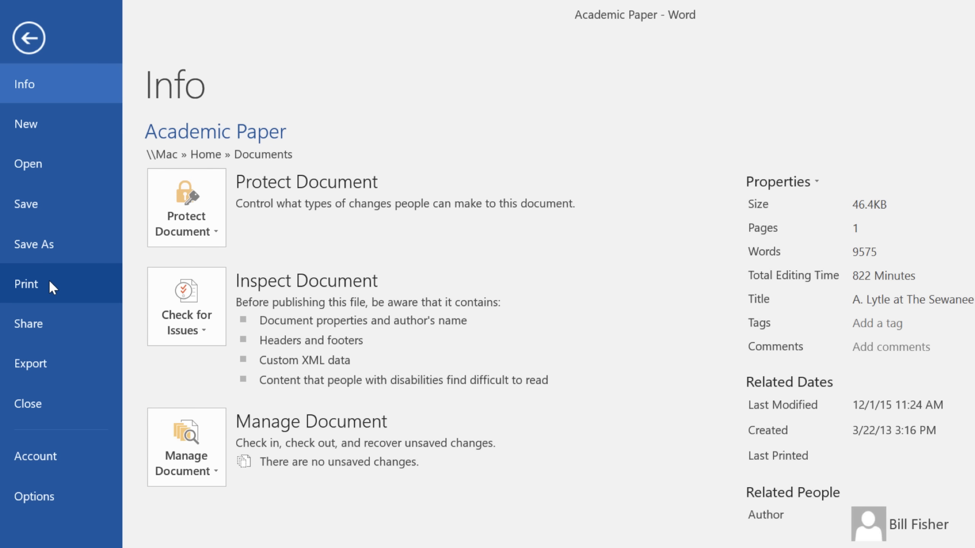
pyautogui.click(26, 283)
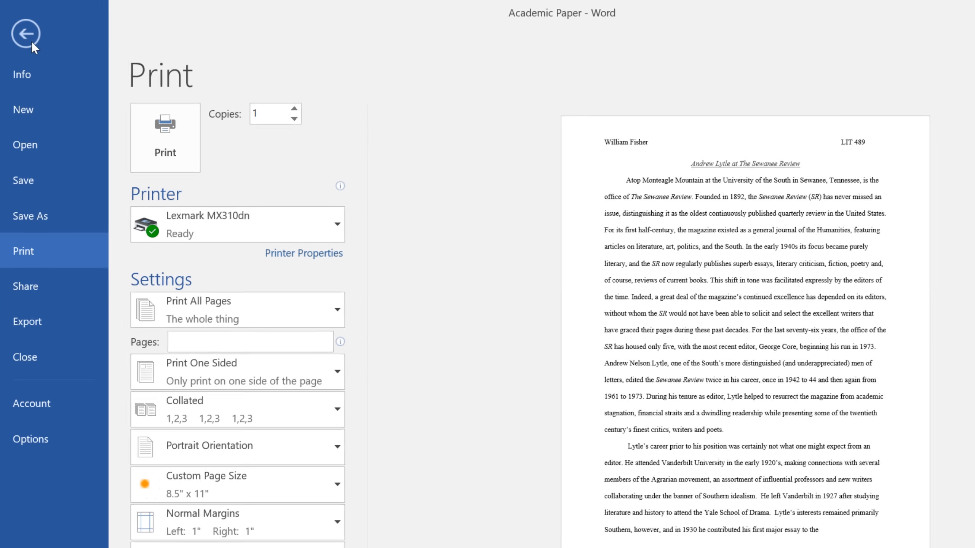
pyautogui.click(25, 33)
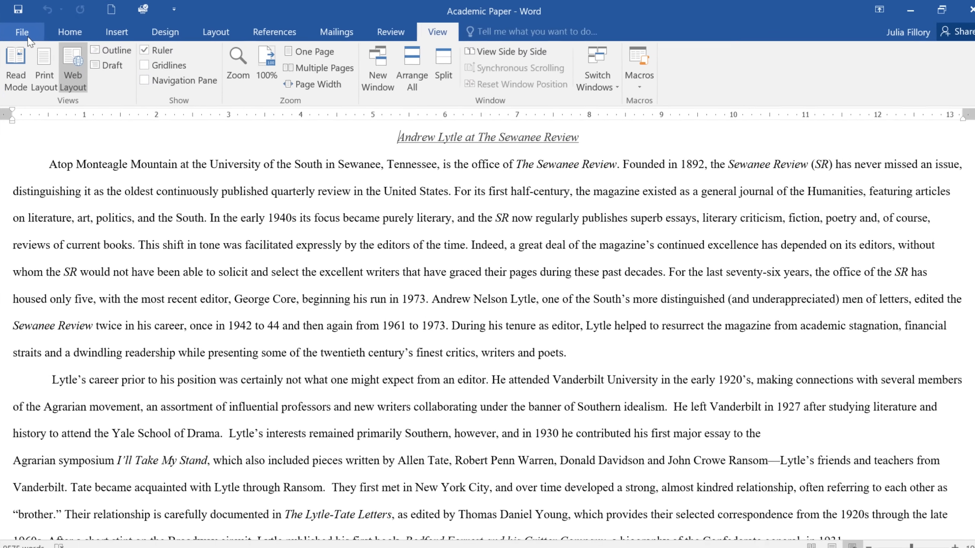